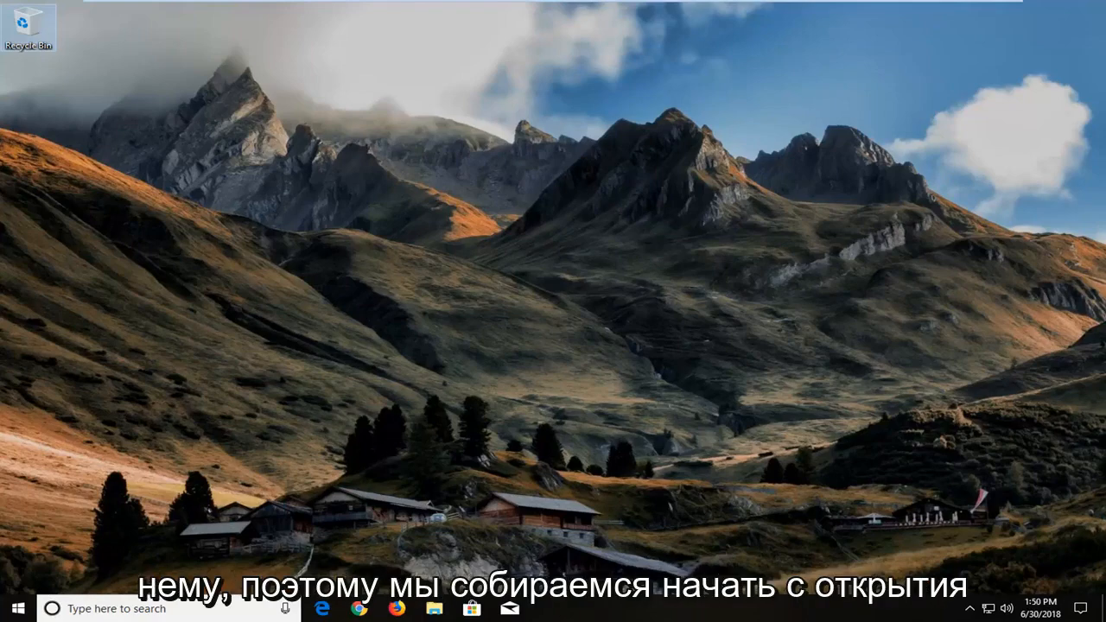
Step: Search the Start menu for "control panel" and open Control Panel
{"action": "left_click", "coordinate": [14, 608]}
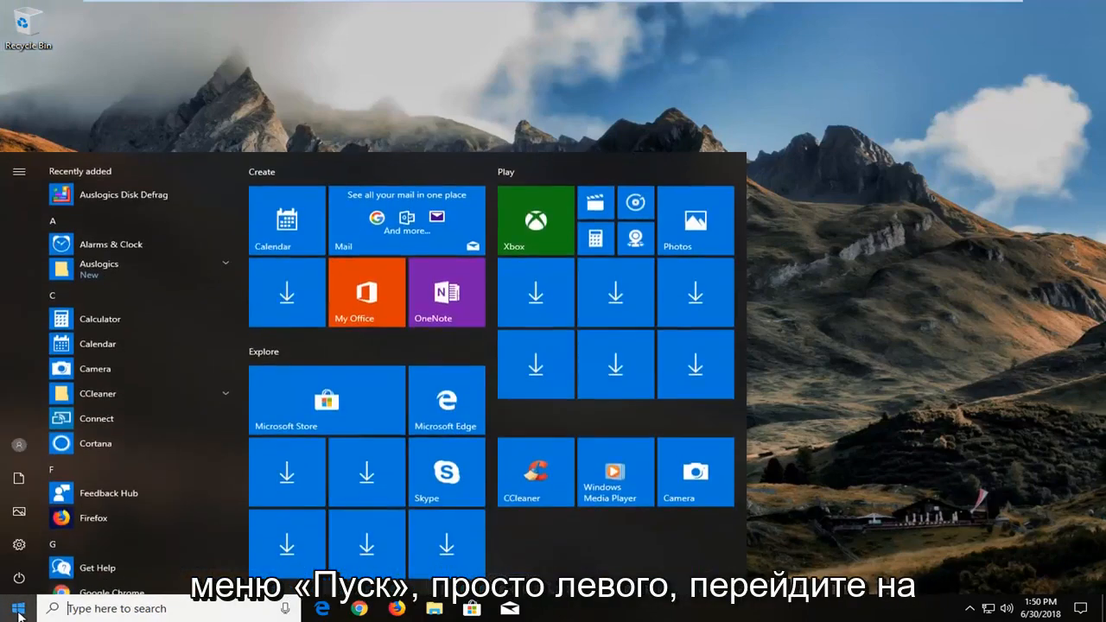
{"action": "left_click", "coordinate": [17, 608]}
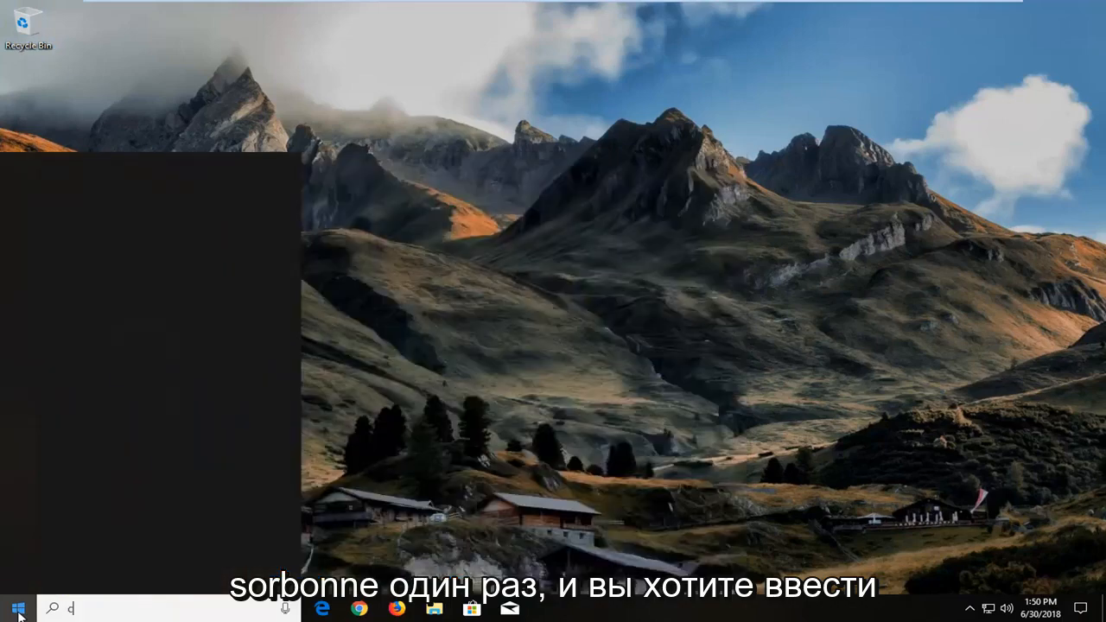
{"action": "type", "text": "control pan"}
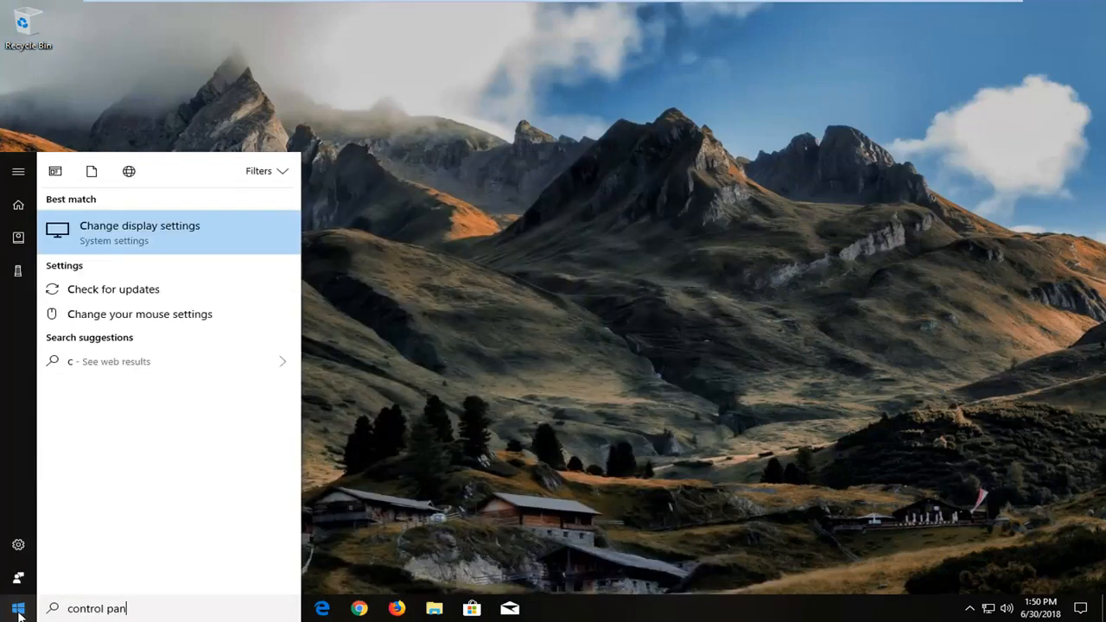
{"action": "type", "text": "el"}
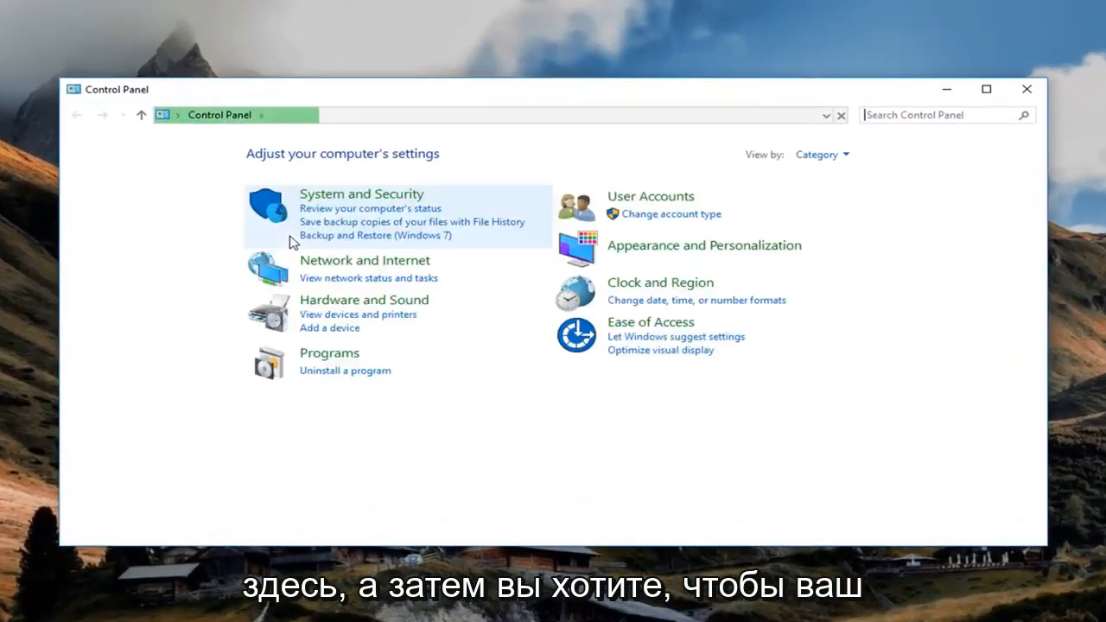
{"action": "mouse_move", "coordinate": [816, 155]}
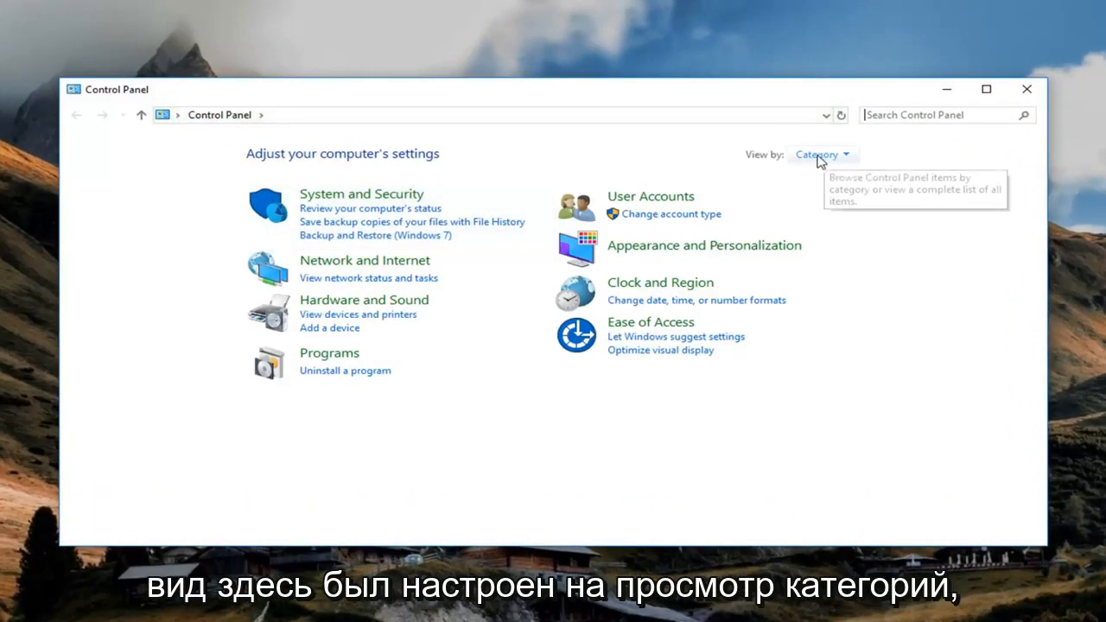
{"action": "mouse_move", "coordinate": [826, 177]}
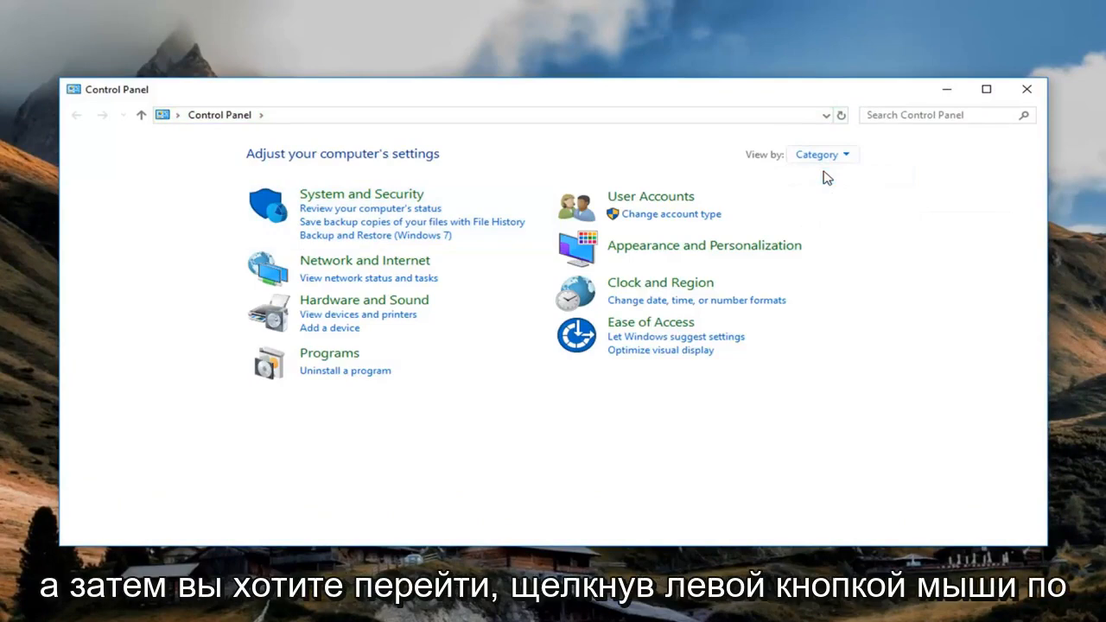
{"action": "mouse_move", "coordinate": [660, 284]}
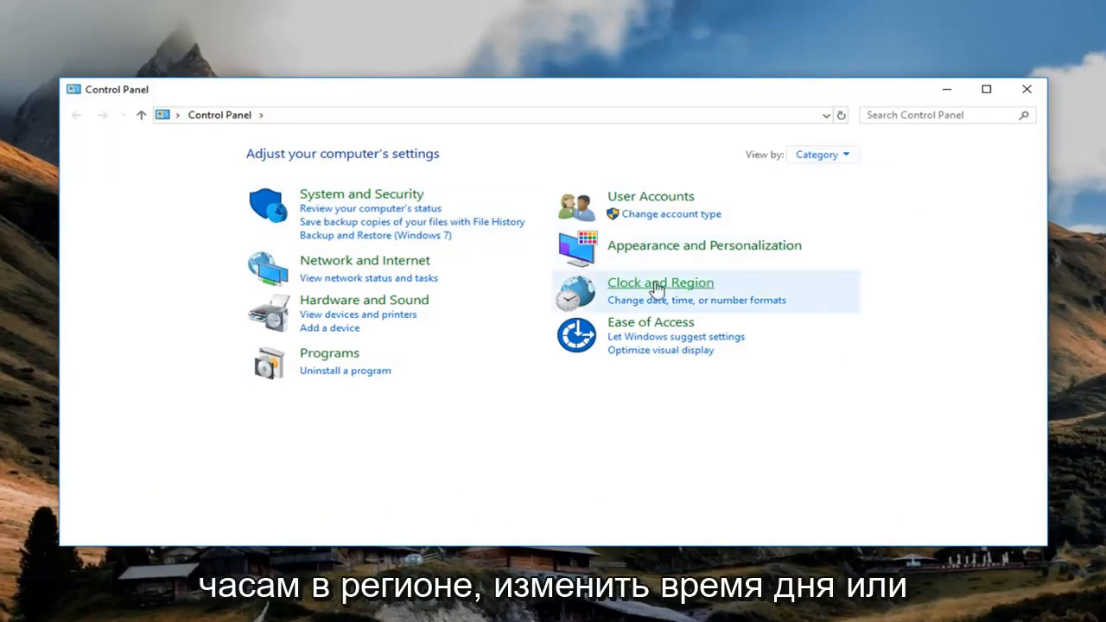
{"action": "mouse_move", "coordinate": [734, 309]}
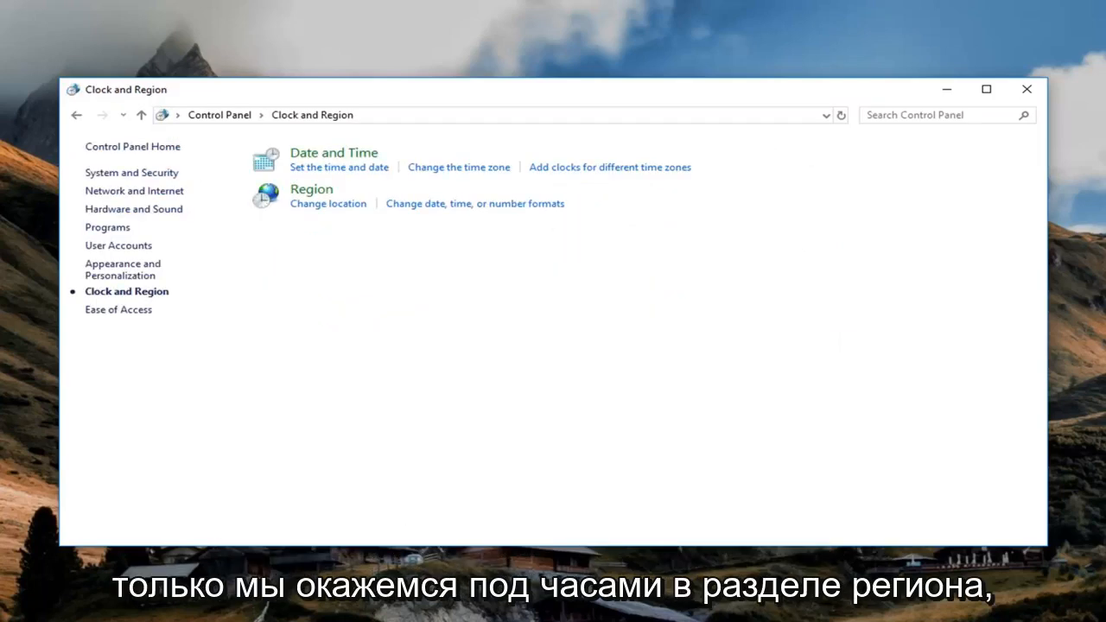
{"action": "mouse_move", "coordinate": [314, 199]}
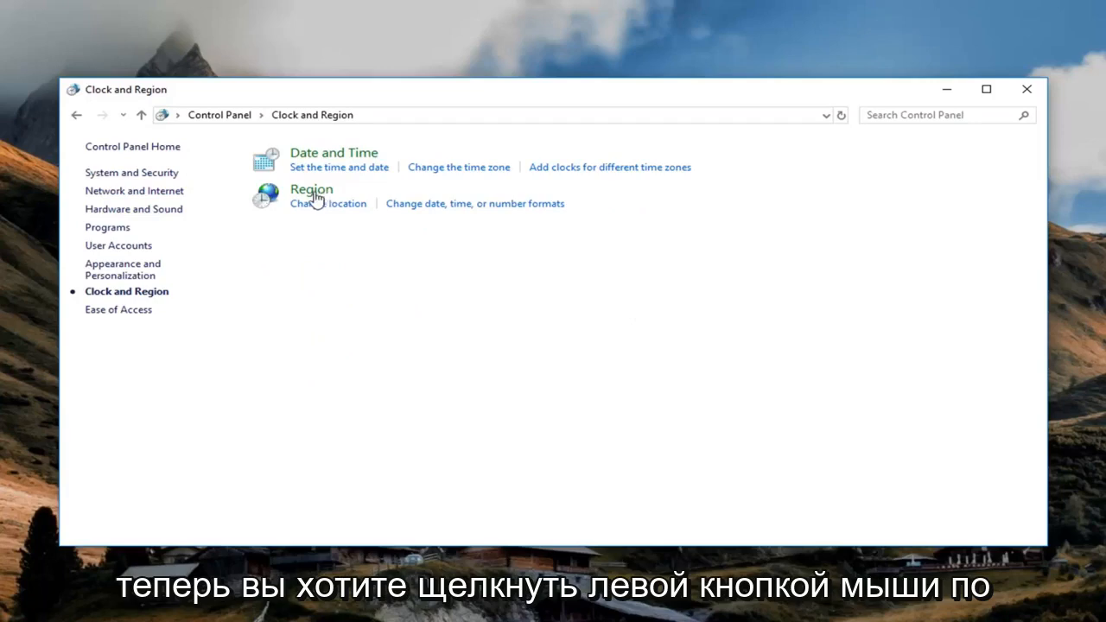
{"action": "mouse_move", "coordinate": [311, 189]}
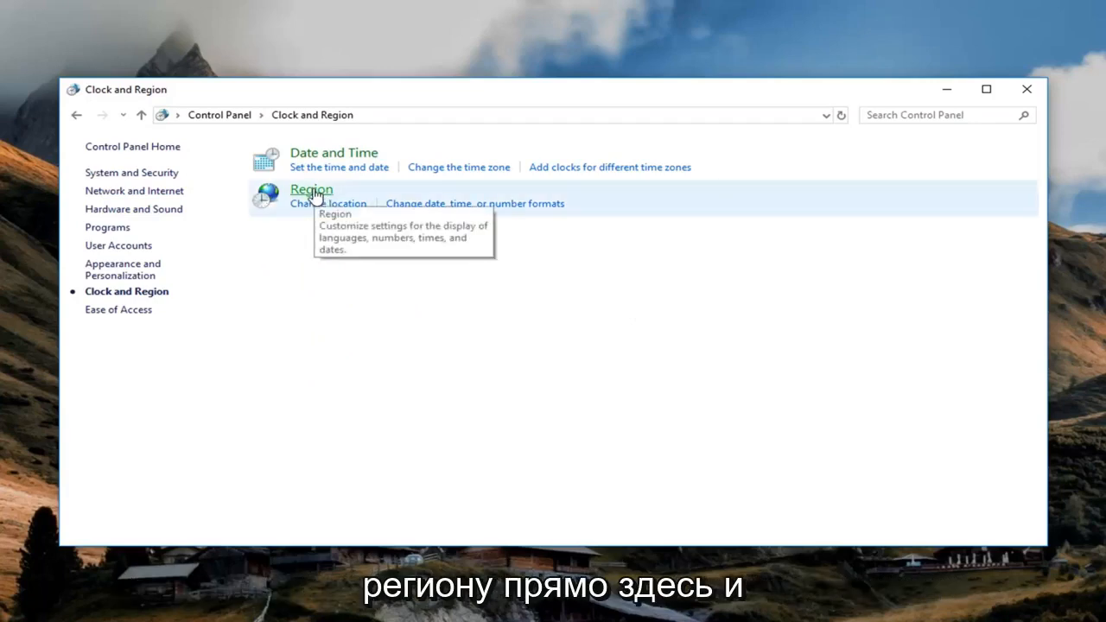
Step: Open the Region dialog from the Clock and Region page
{"action": "left_click", "coordinate": [311, 188]}
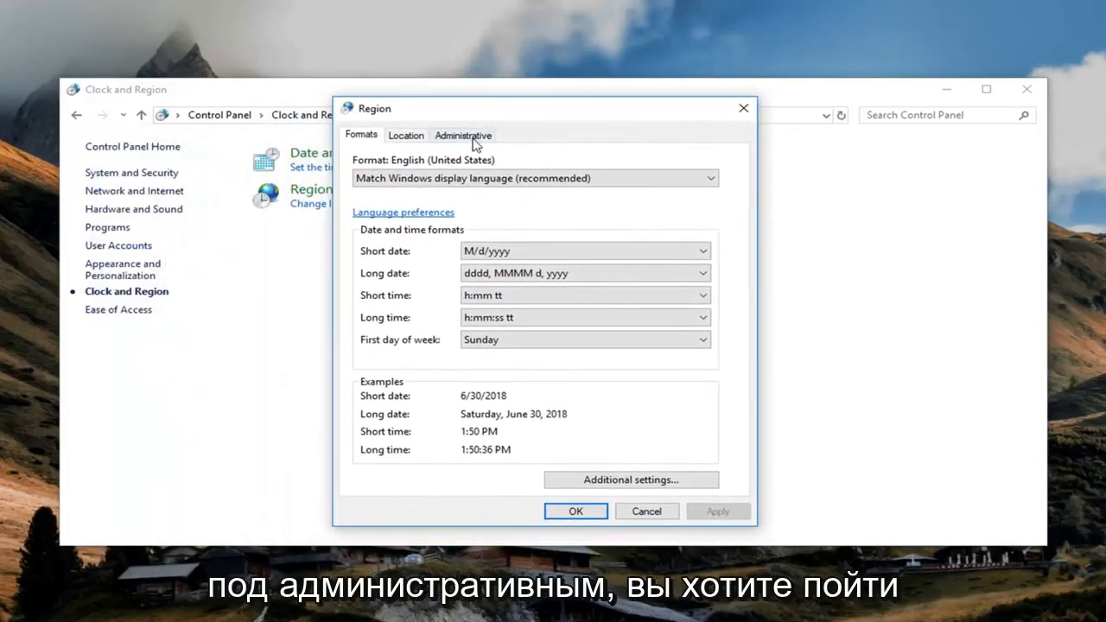
Step: Go to the Administrative settings and open Change system locale
{"action": "left_click", "coordinate": [463, 135]}
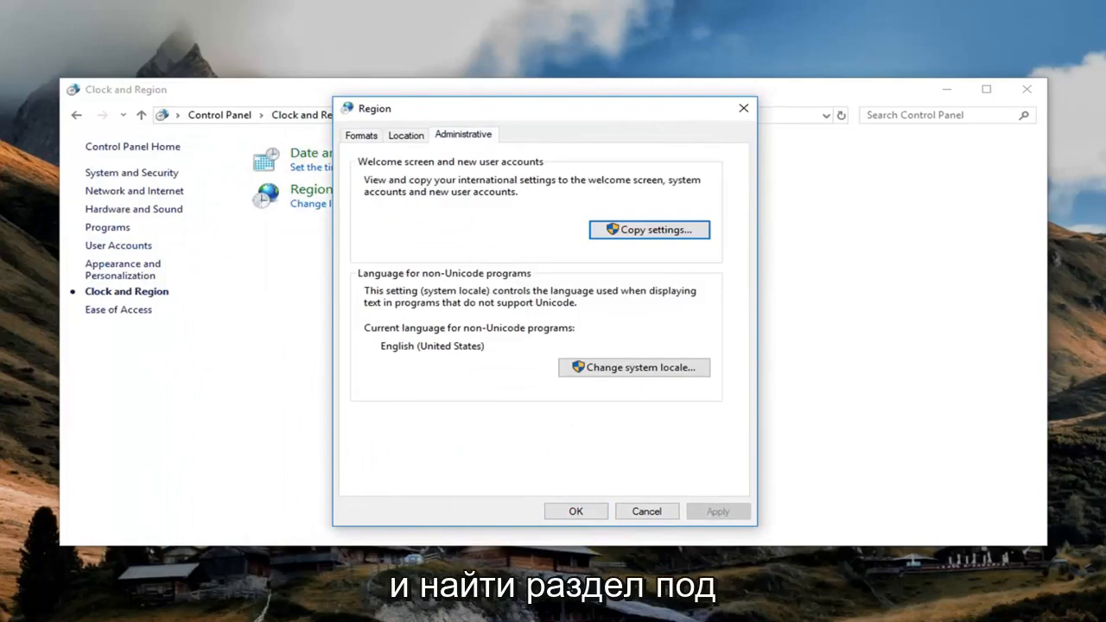
{"action": "mouse_move", "coordinate": [463, 336]}
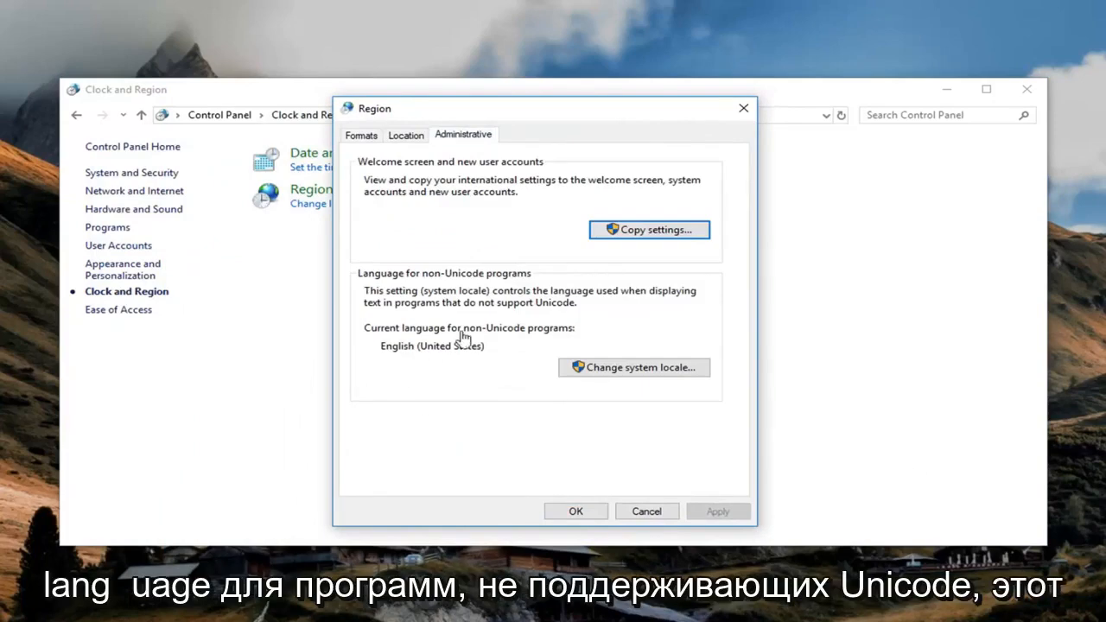
{"action": "mouse_move", "coordinate": [508, 304]}
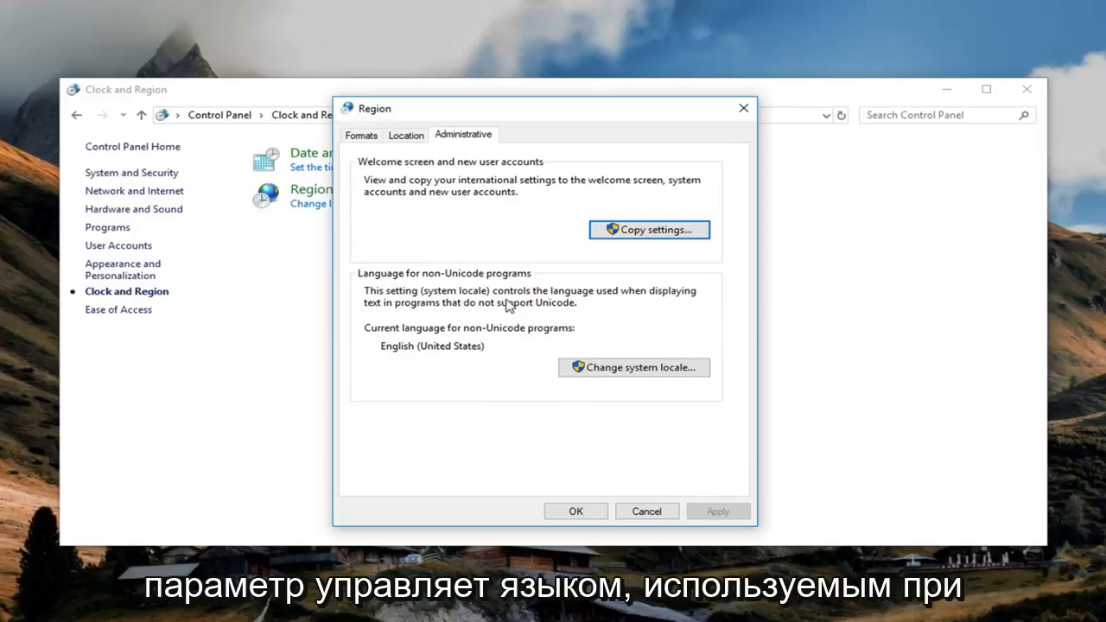
{"action": "mouse_move", "coordinate": [459, 316]}
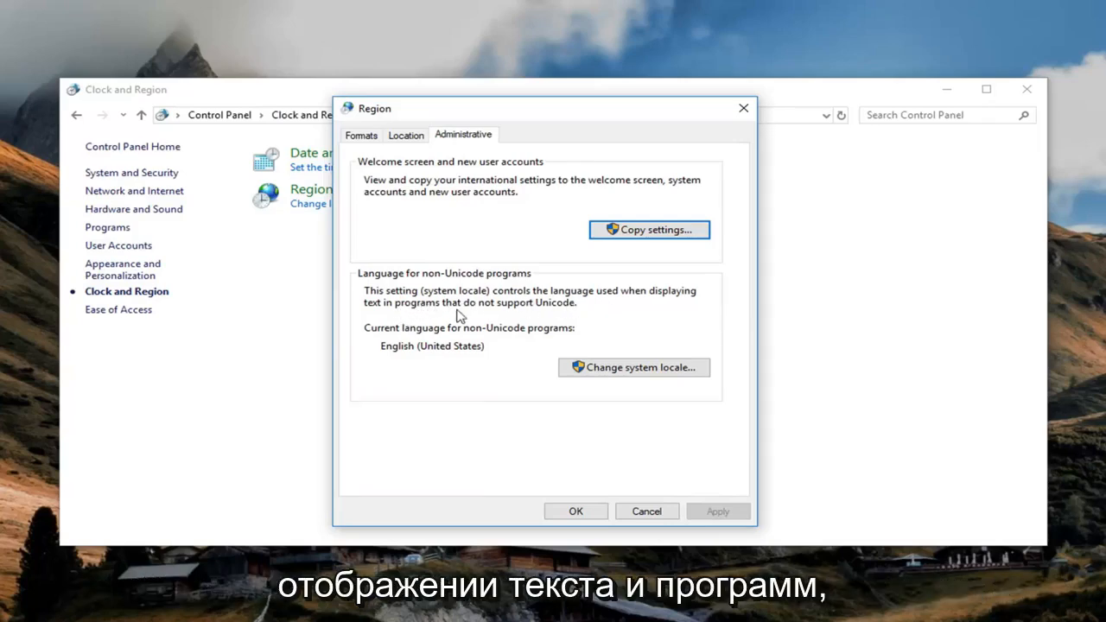
{"action": "mouse_move", "coordinate": [413, 346]}
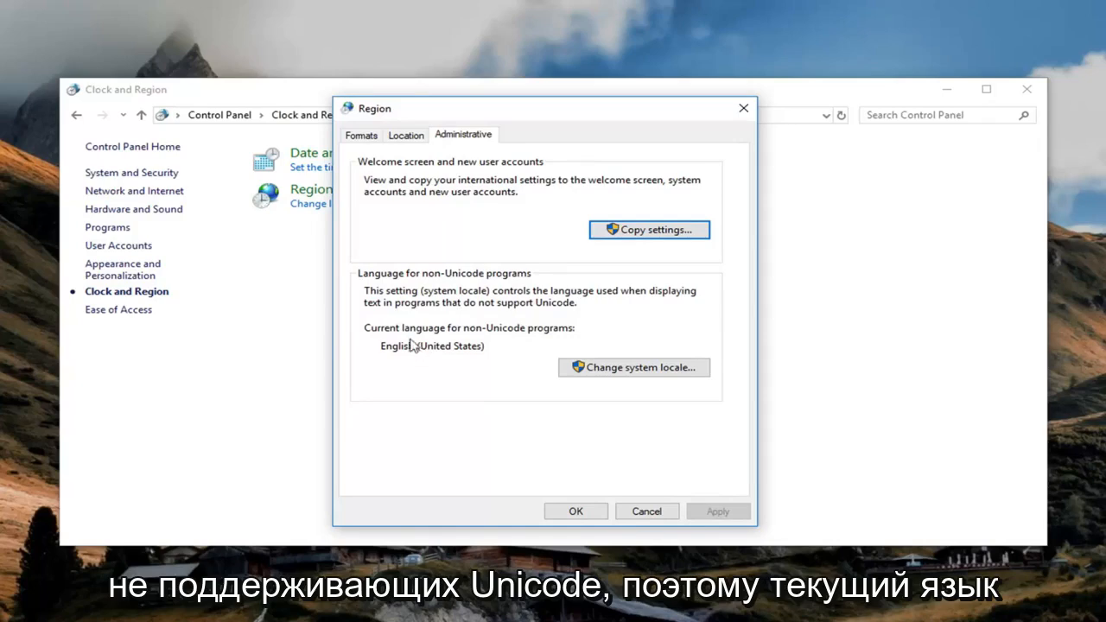
{"action": "mouse_move", "coordinate": [514, 337]}
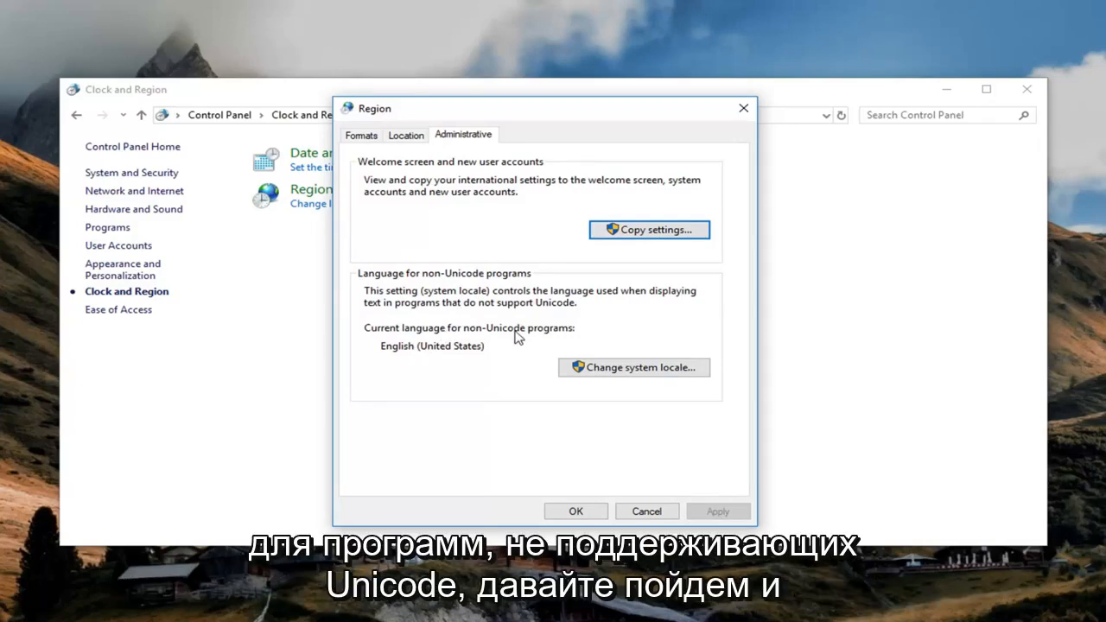
{"action": "mouse_move", "coordinate": [633, 366]}
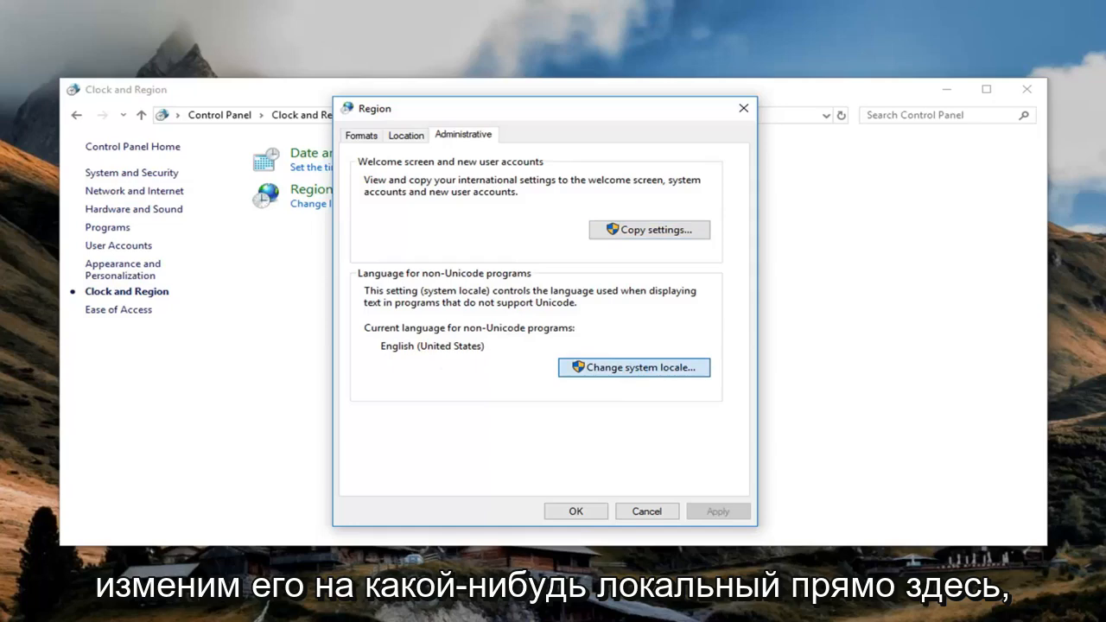
{"action": "left_click", "coordinate": [632, 366]}
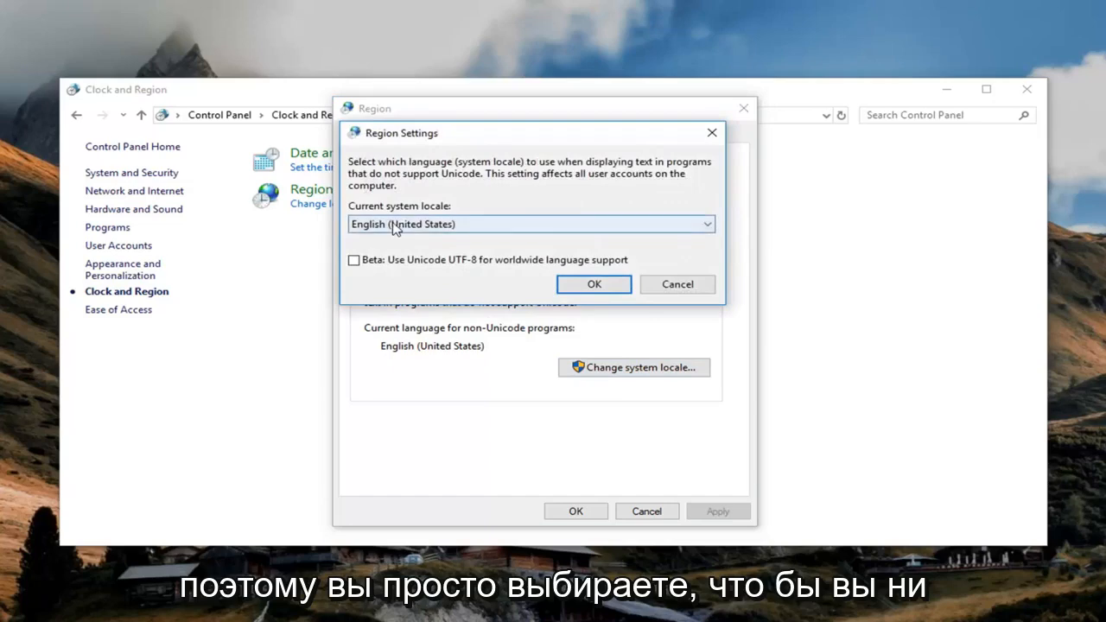
Step: Keep English (United States) as the non-Unicode system locale and confirm with OK
{"action": "left_click", "coordinate": [529, 224]}
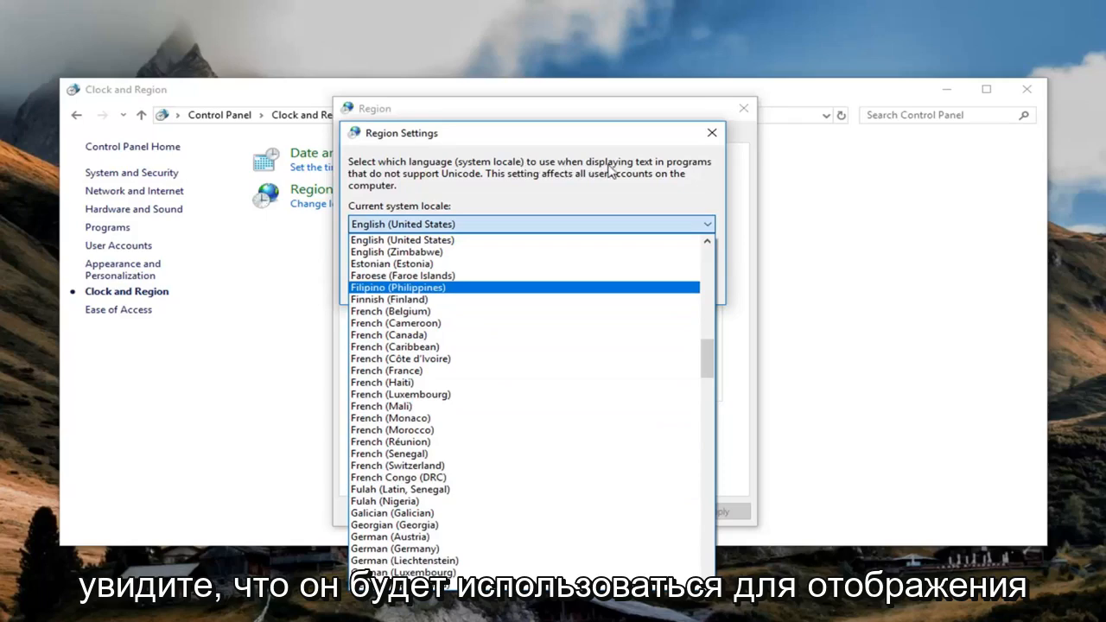
{"action": "mouse_move", "coordinate": [484, 186]}
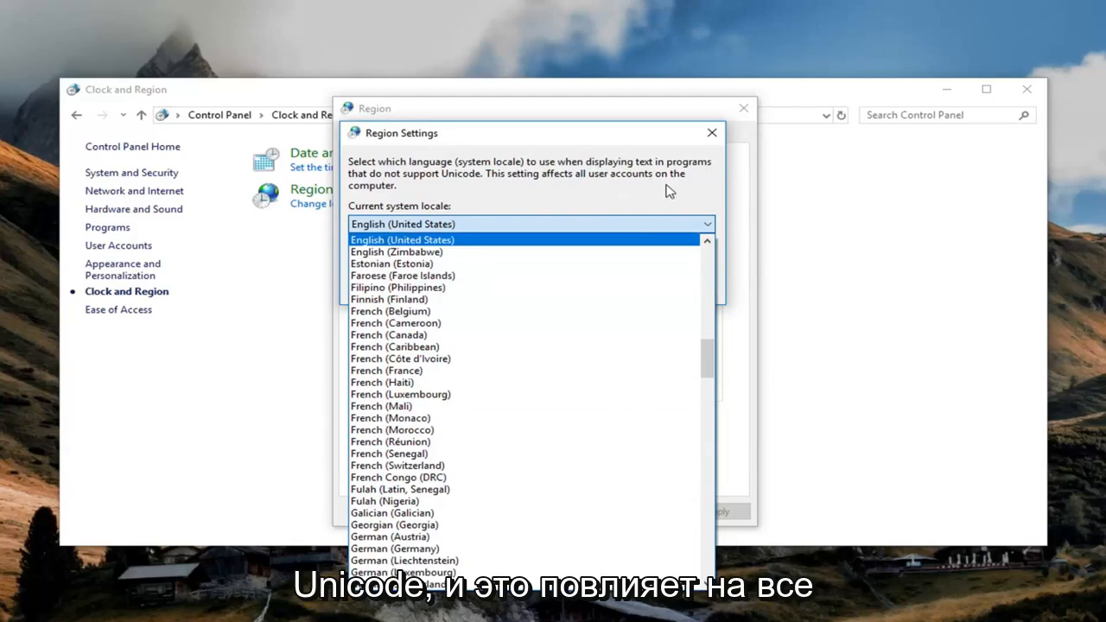
{"action": "left_click", "coordinate": [403, 239]}
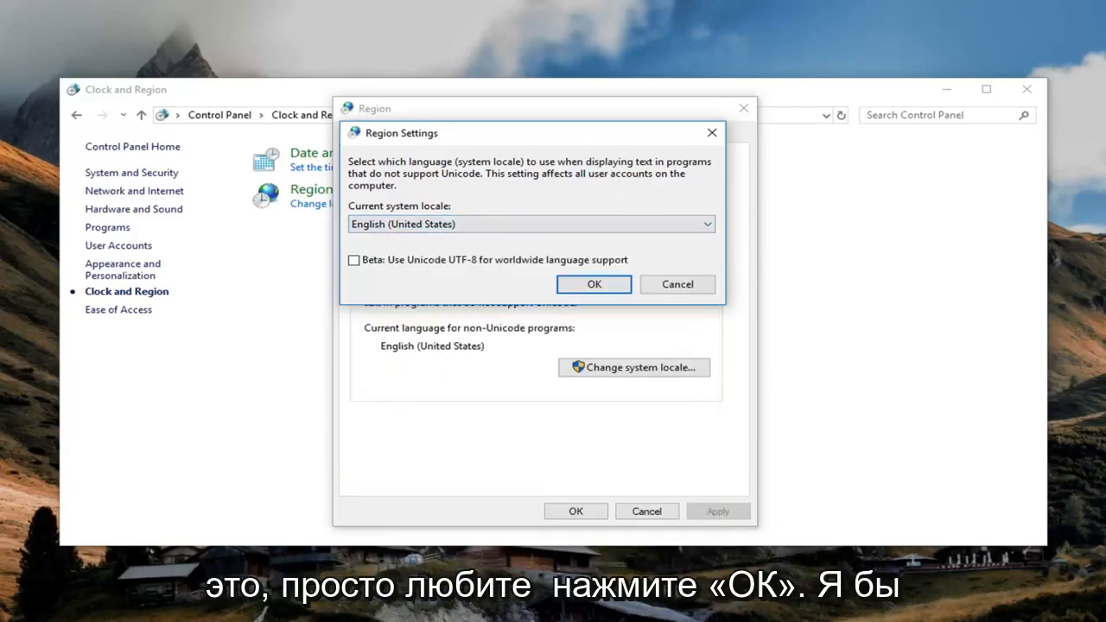
{"action": "mouse_move", "coordinate": [619, 314]}
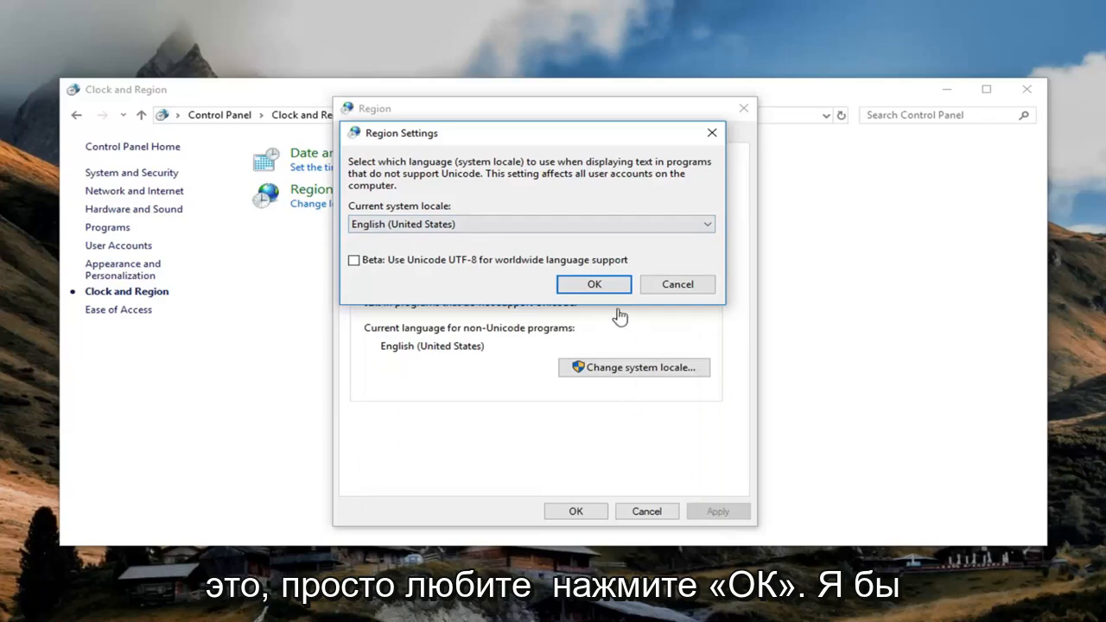
{"action": "left_click", "coordinate": [593, 283]}
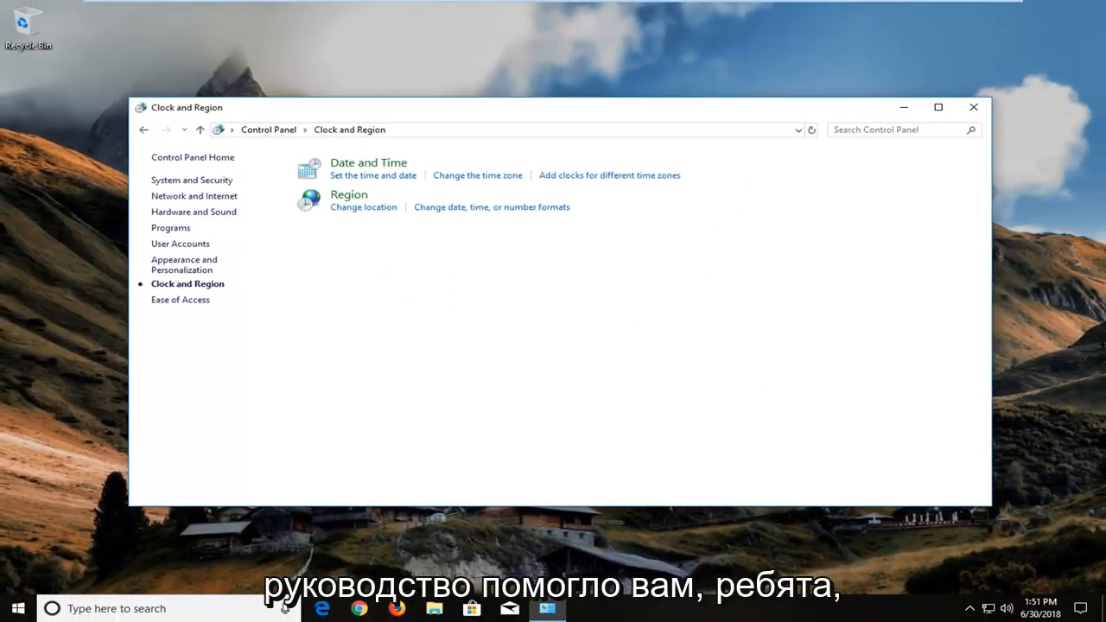
Step: Close Control Panel to return to the desktop
{"action": "left_click", "coordinate": [972, 107]}
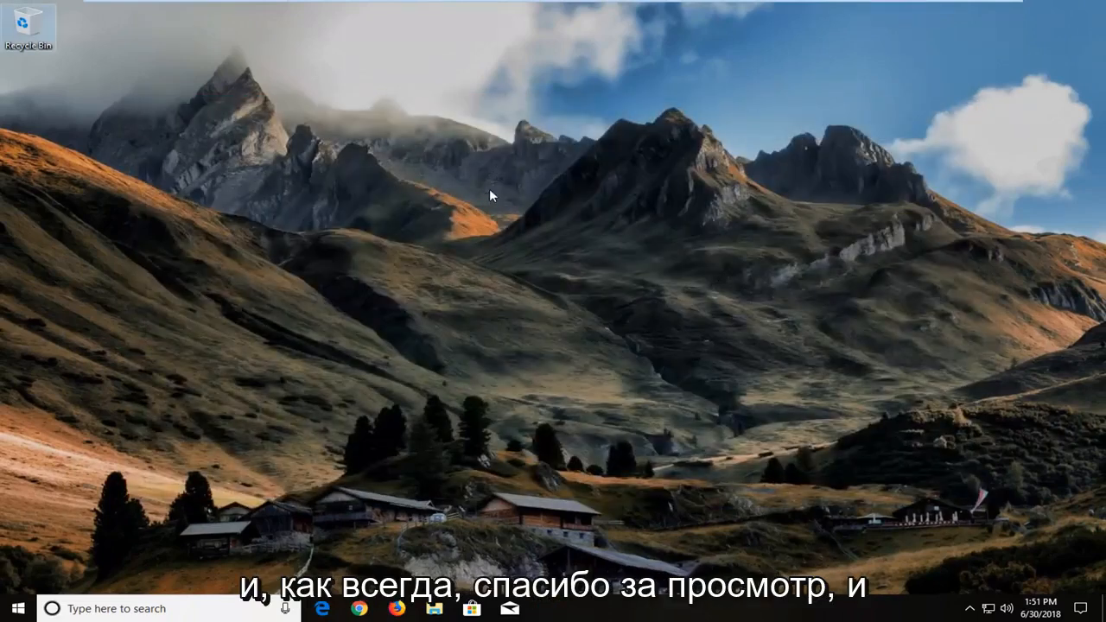